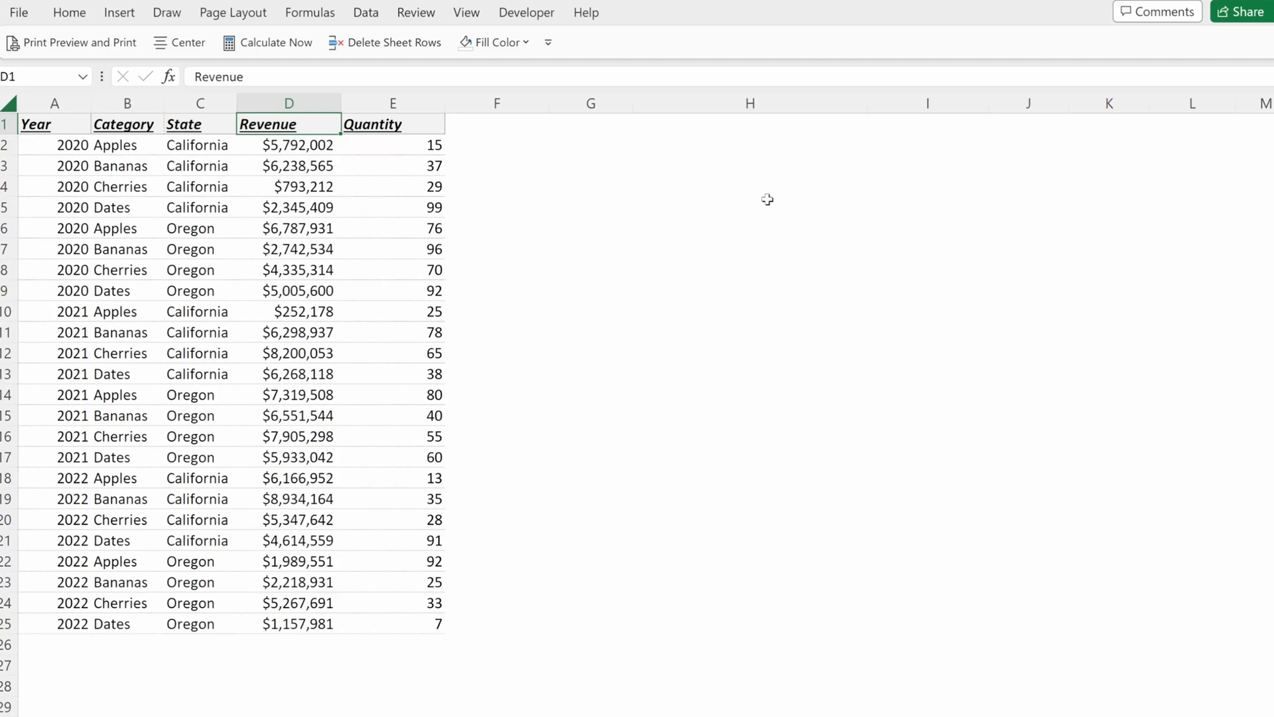
# Step: Turn on AutoFilter for the sales table so every header from Year to Quantity gets a dropdown
pyautogui.click(69, 12)
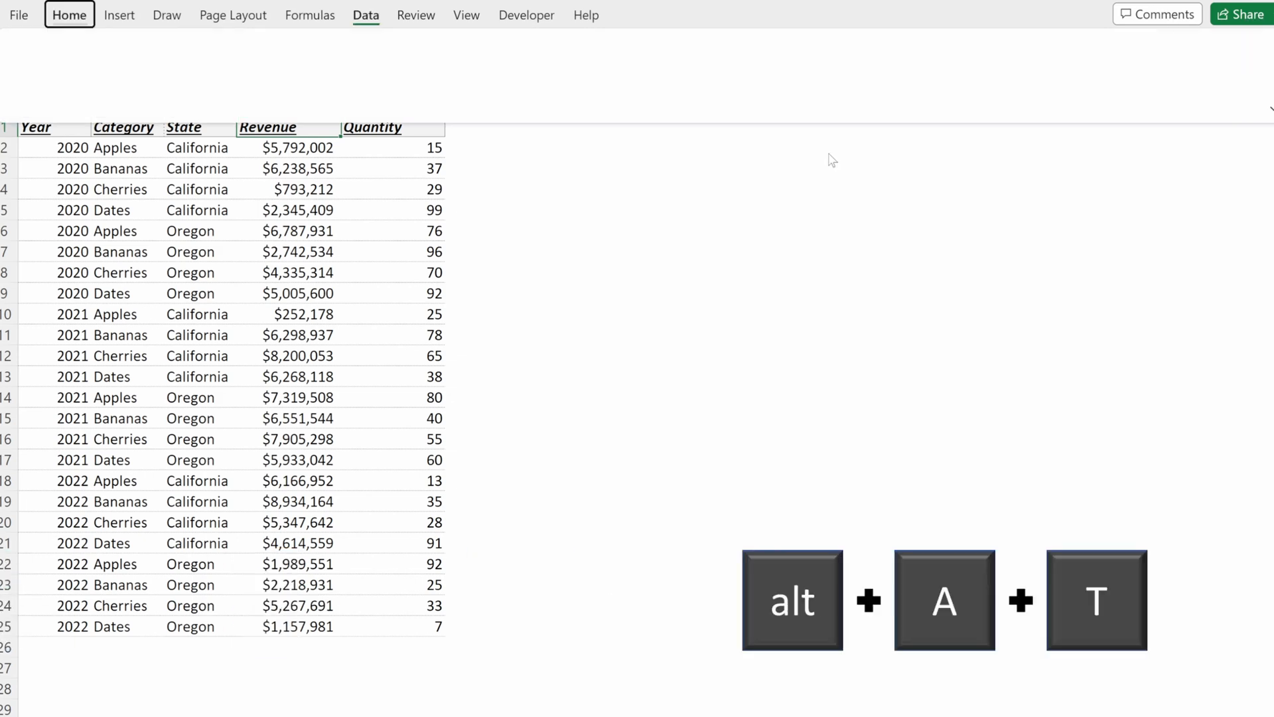
pyautogui.press('alt+a+t')
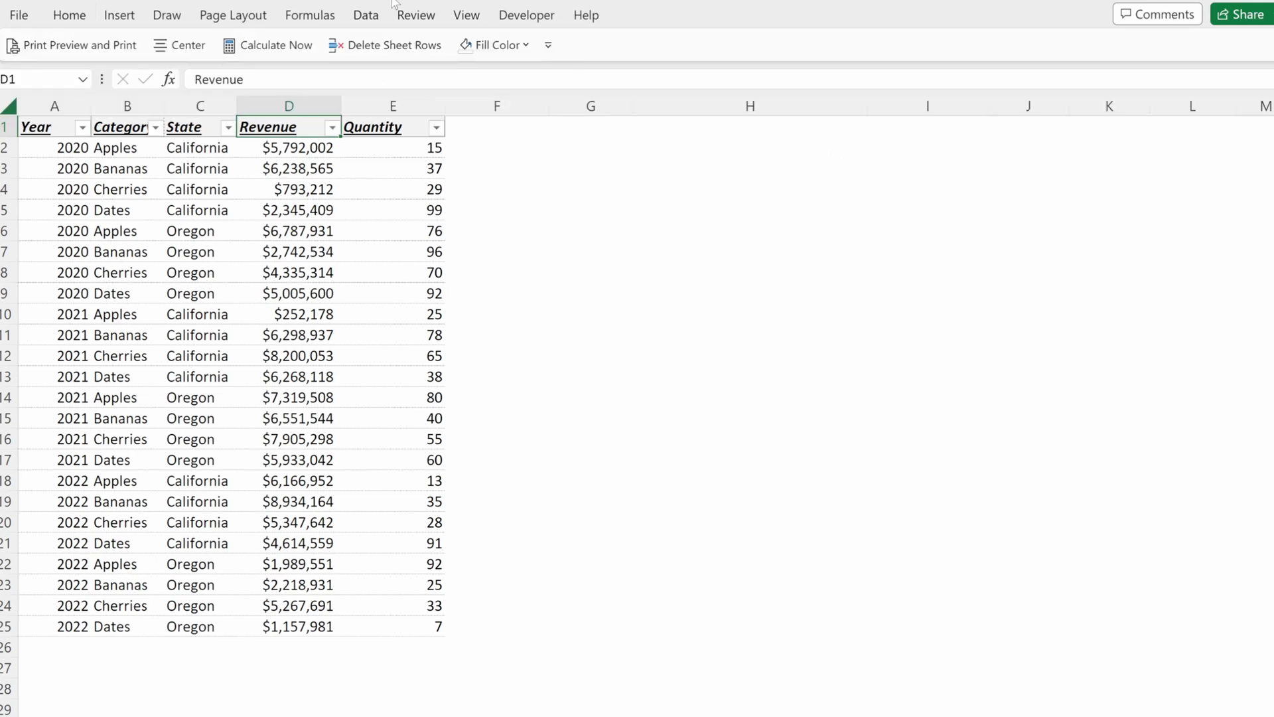
pyautogui.click(365, 15)
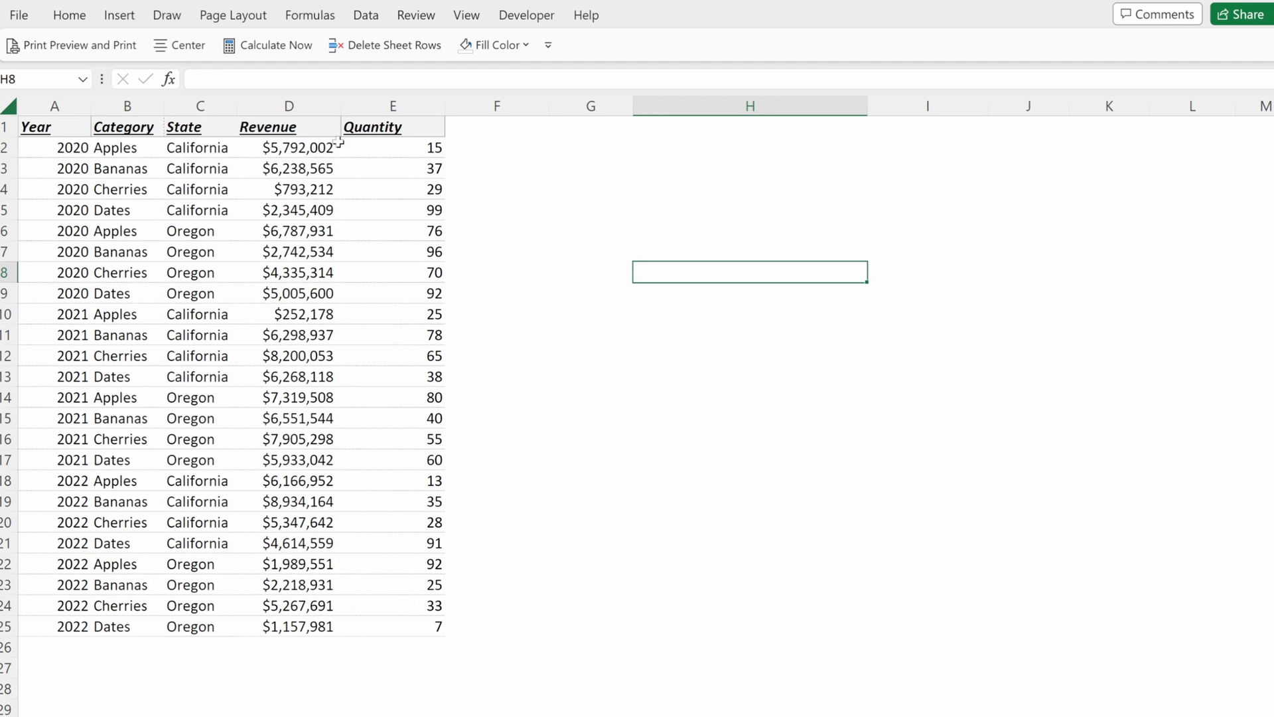
pyautogui.click(268, 127)
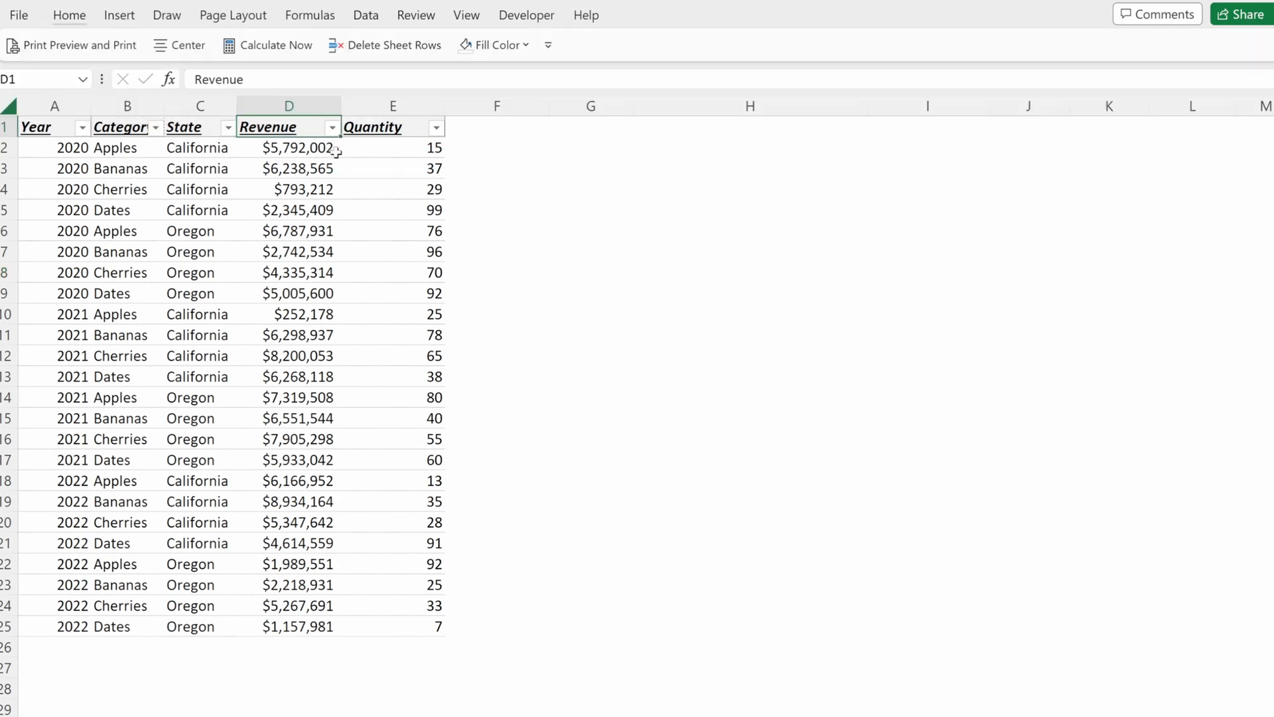
pyautogui.click(39, 128)
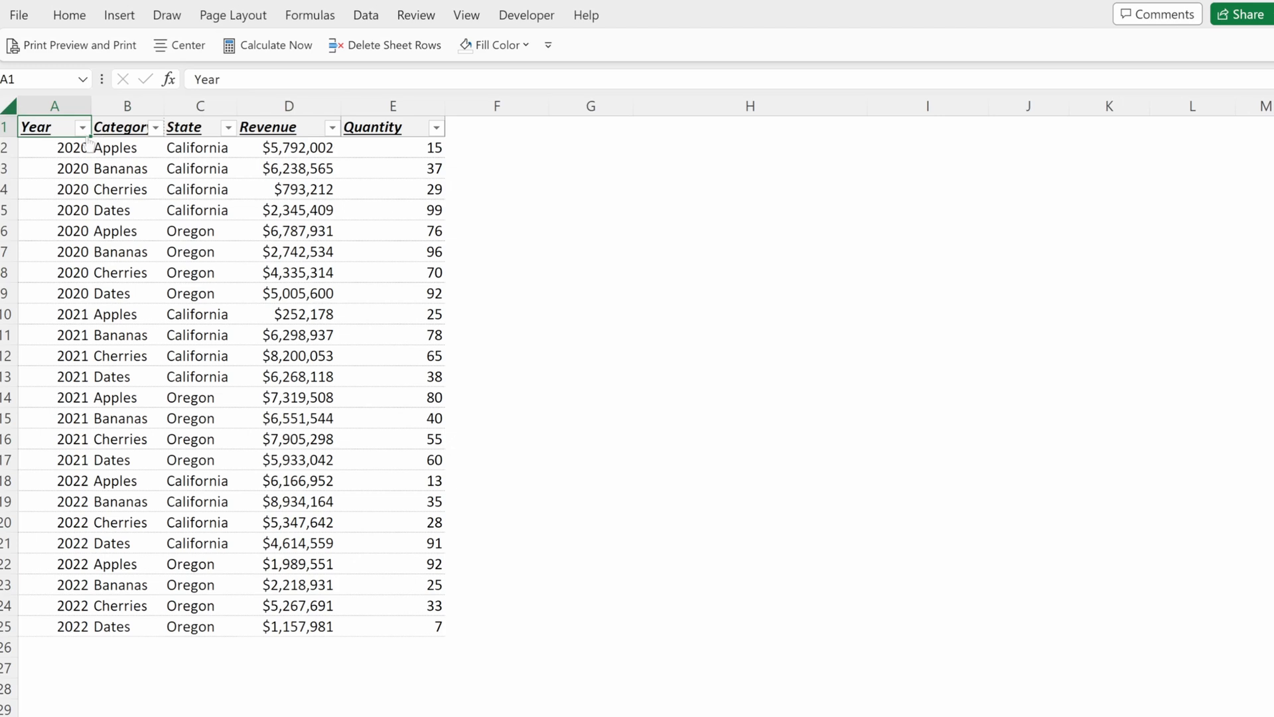
pyautogui.click(80, 127)
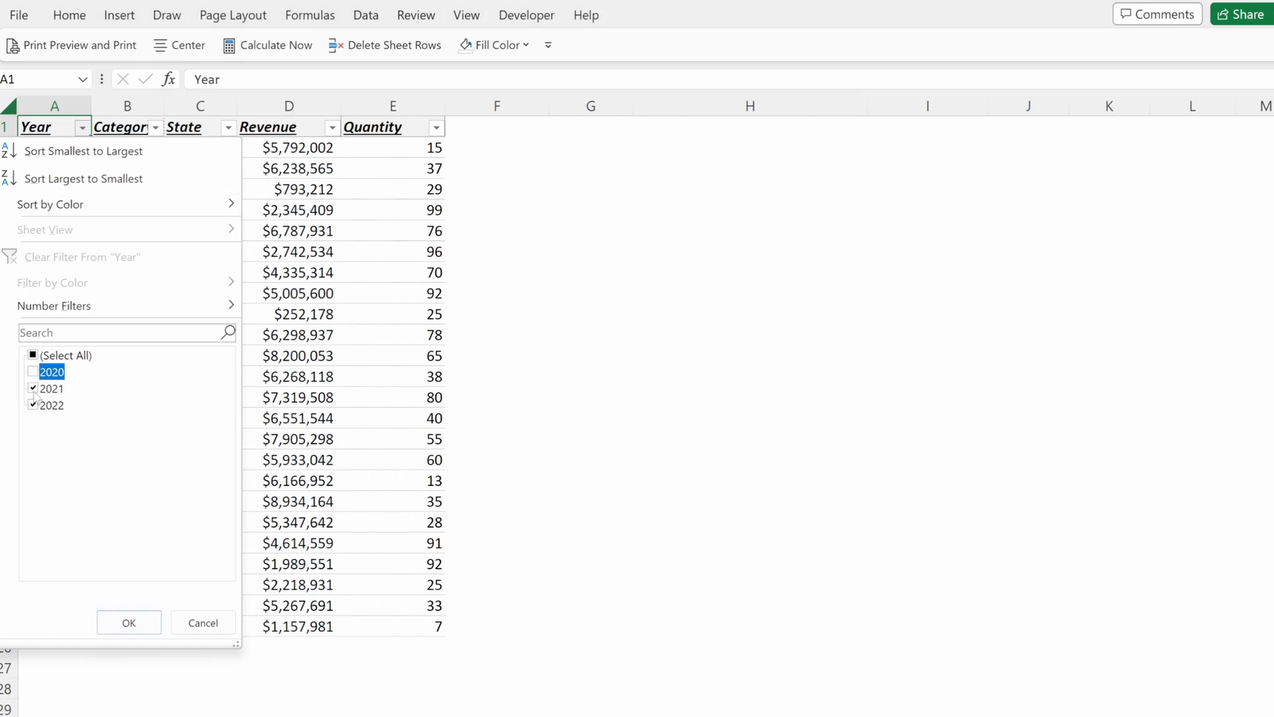
pyautogui.click(32, 387)
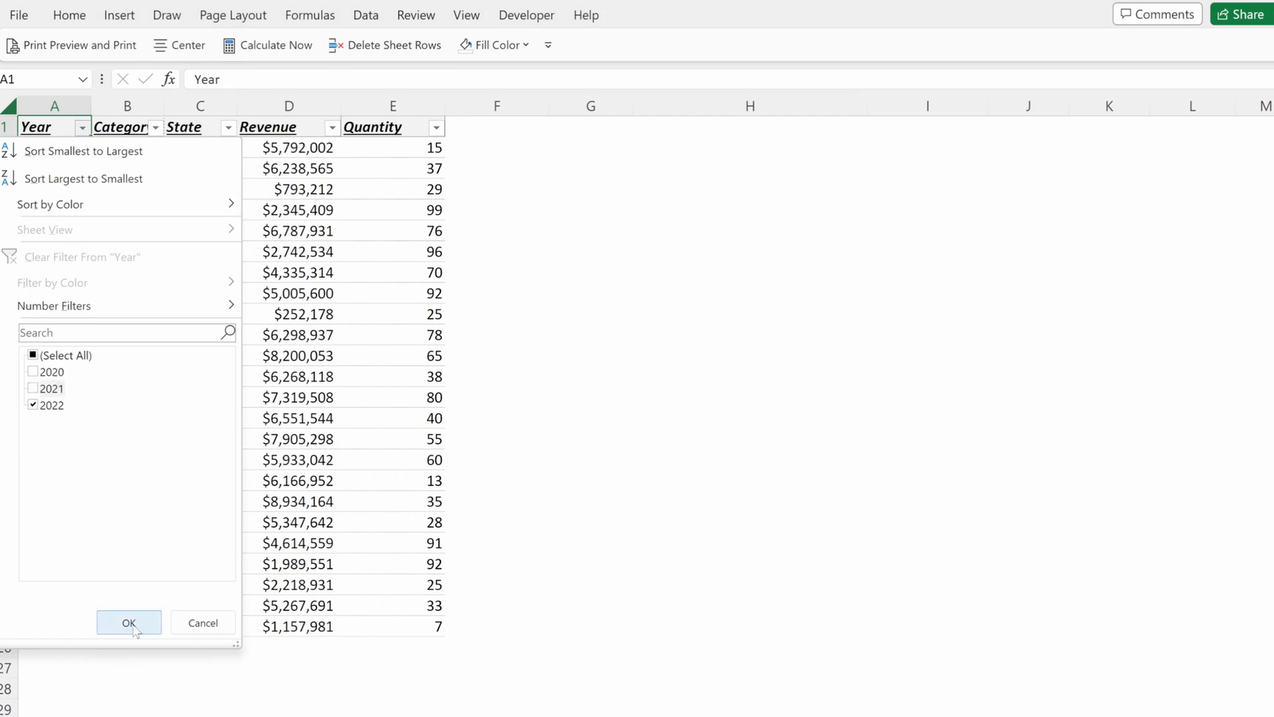
pyautogui.click(127, 623)
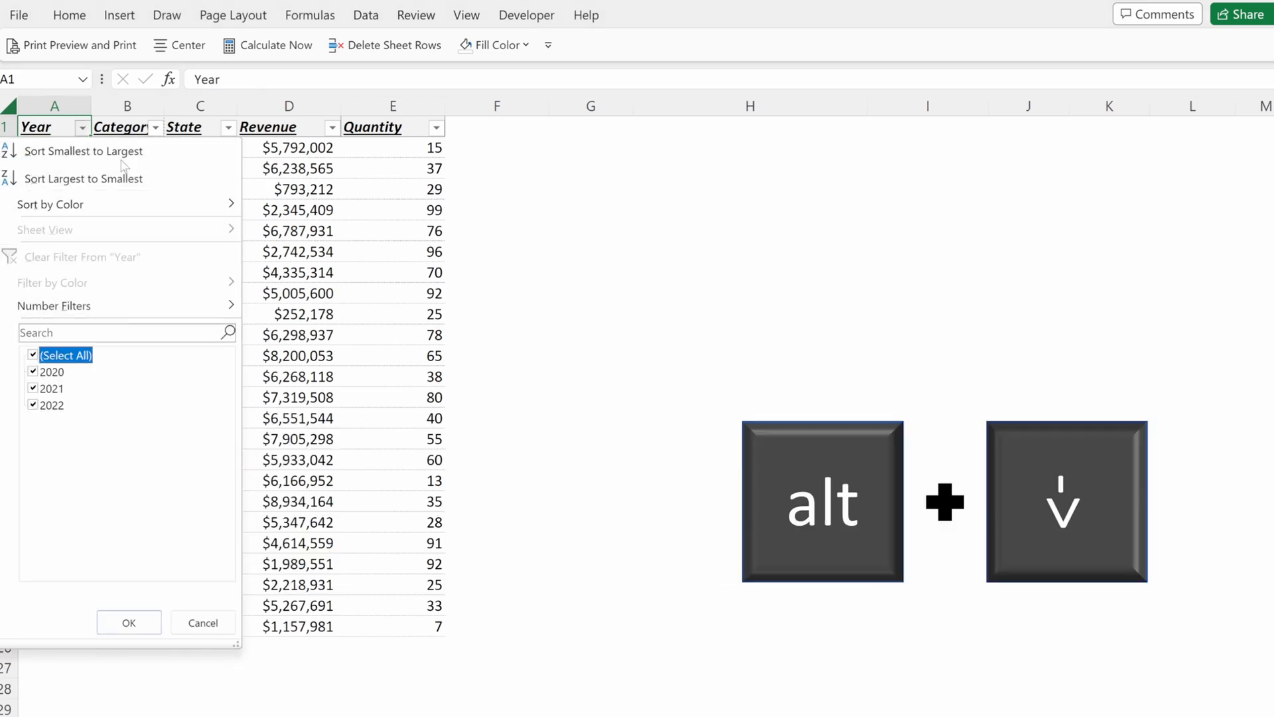
pyautogui.press('Down')
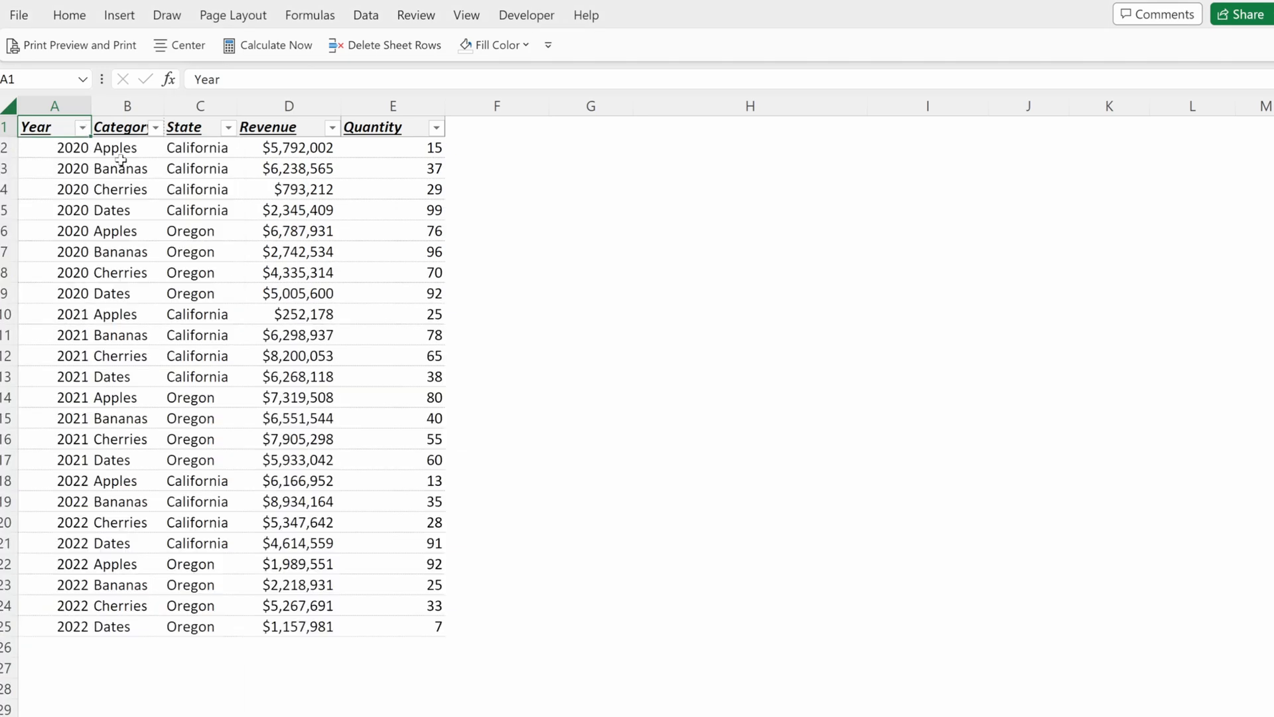
pyautogui.click(82, 127)
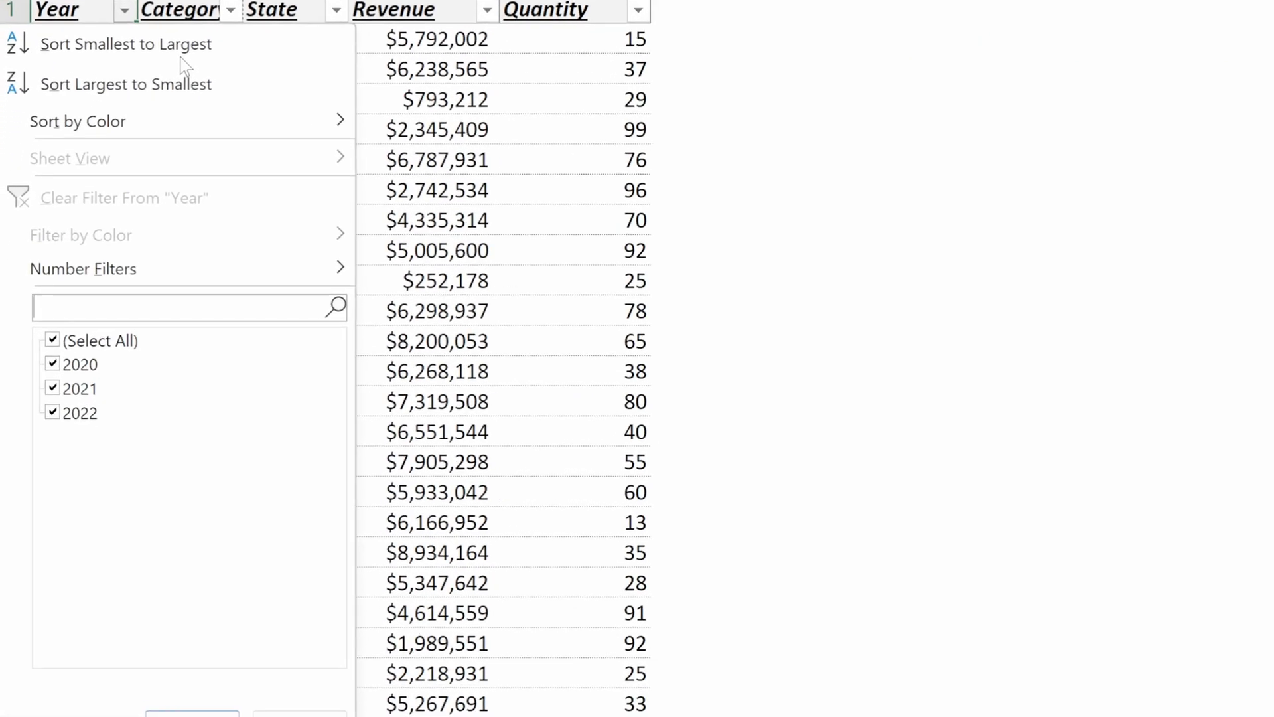
pyautogui.write('2022')
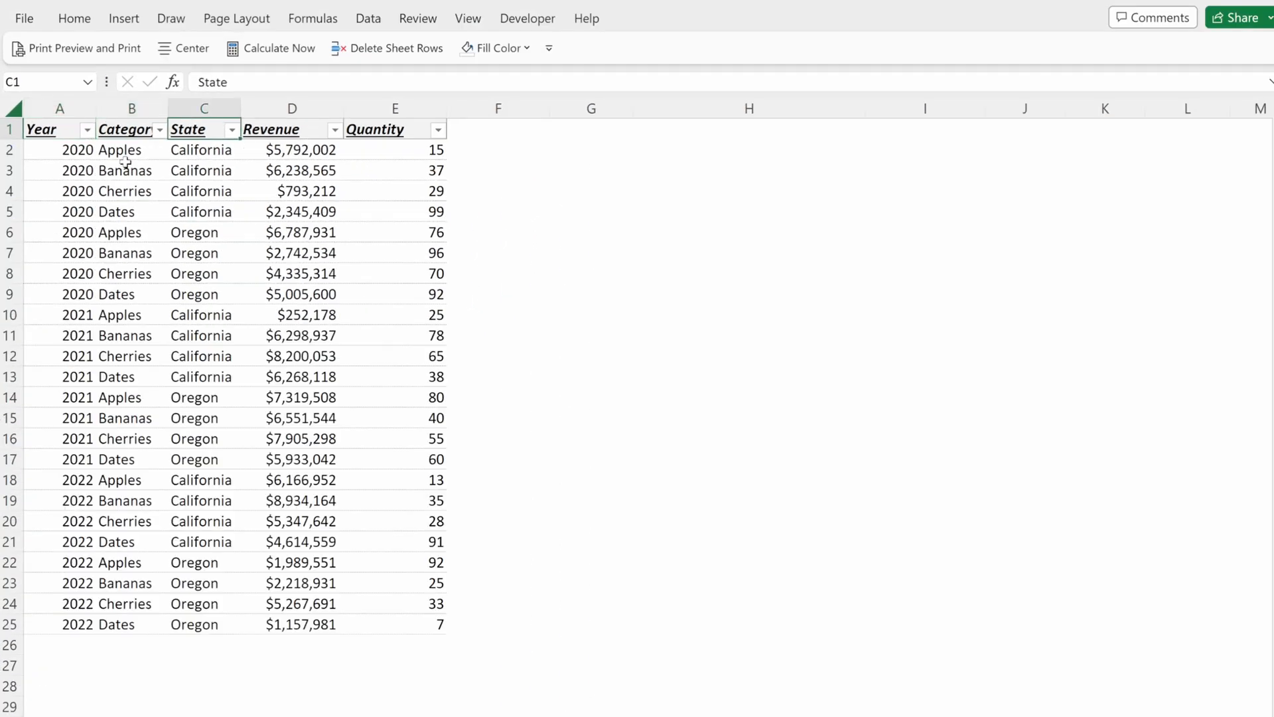
# Step: Filter State to California, clear it to restore all states, and bring up the Year filter list
pyautogui.click(234, 130)
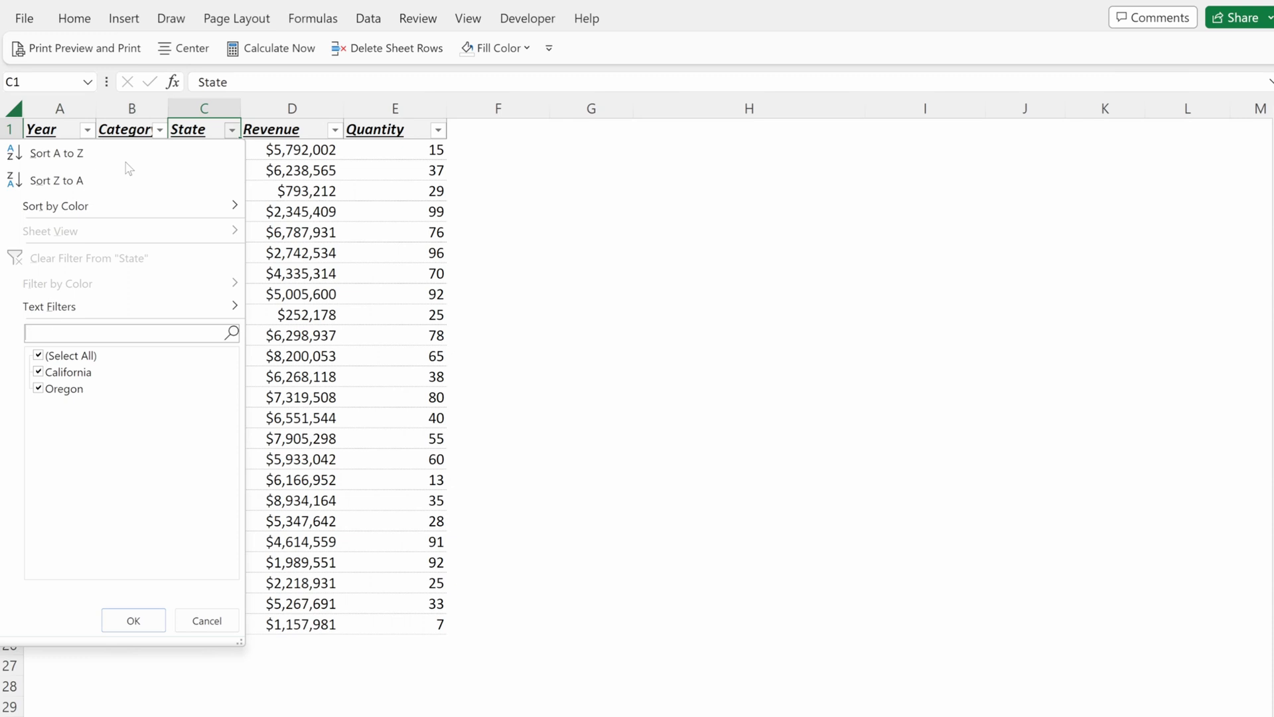
pyautogui.click(133, 620)
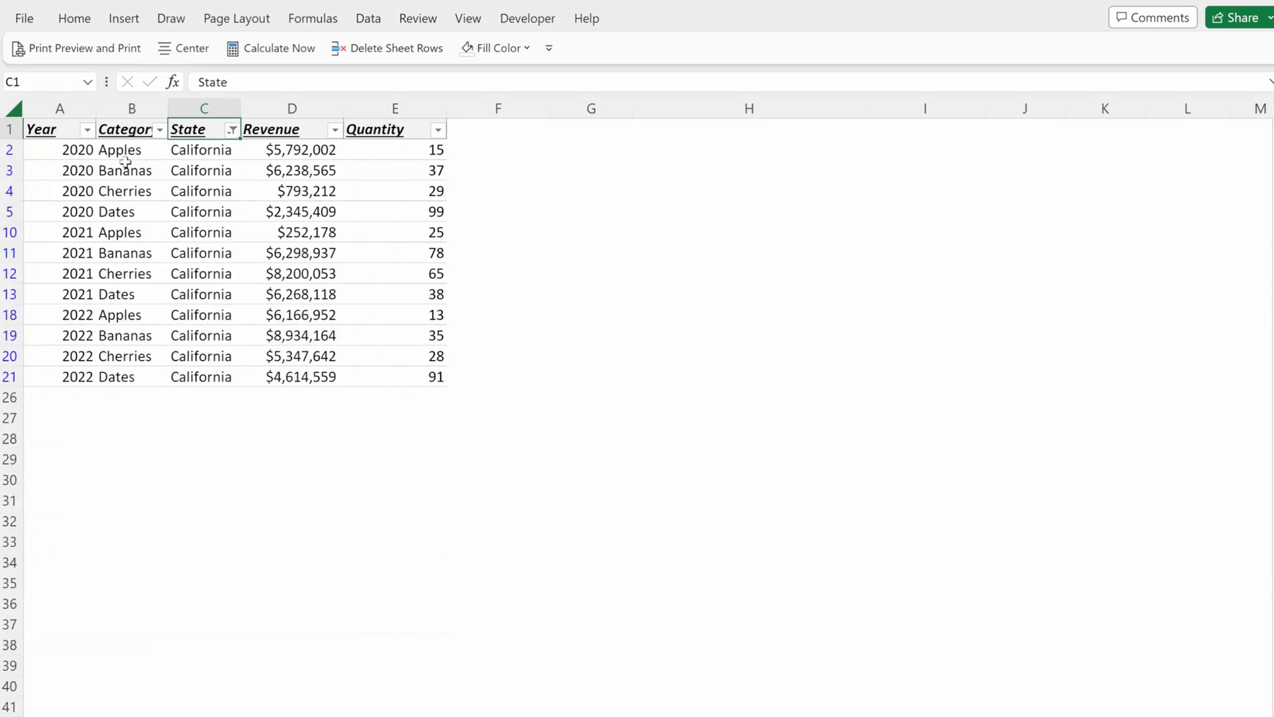
pyautogui.click(203, 148)
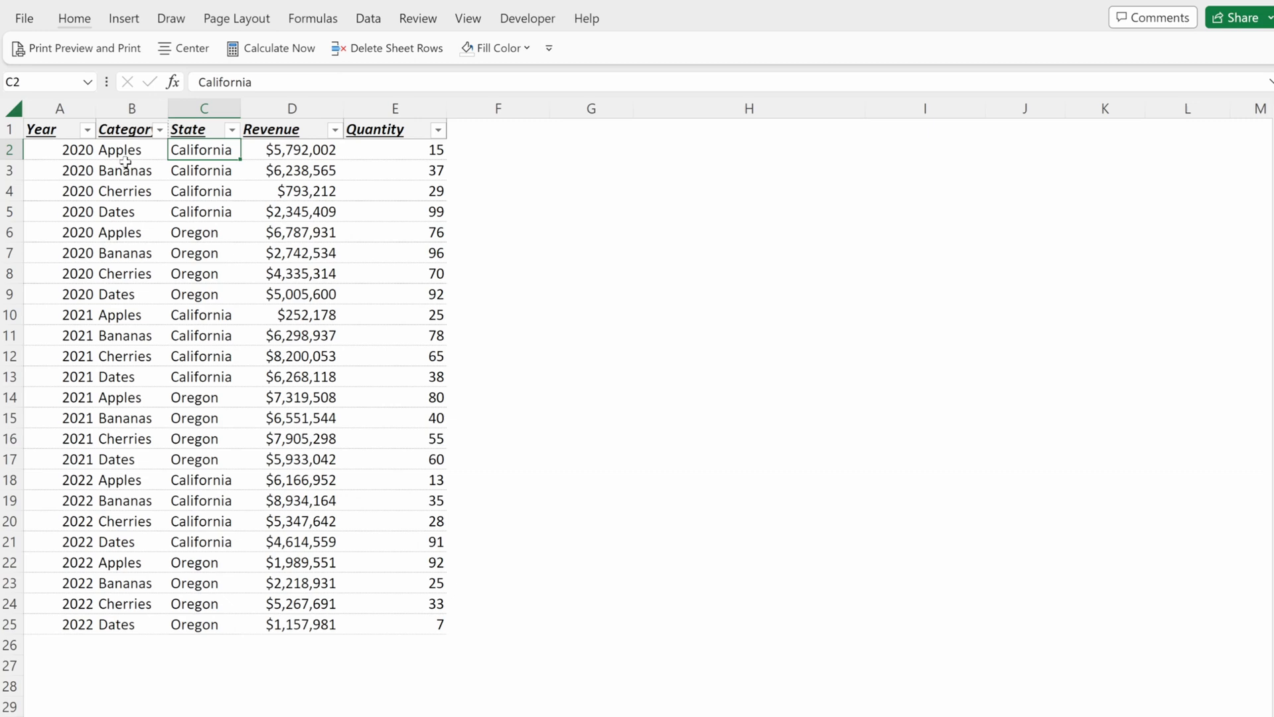
pyautogui.click(80, 130)
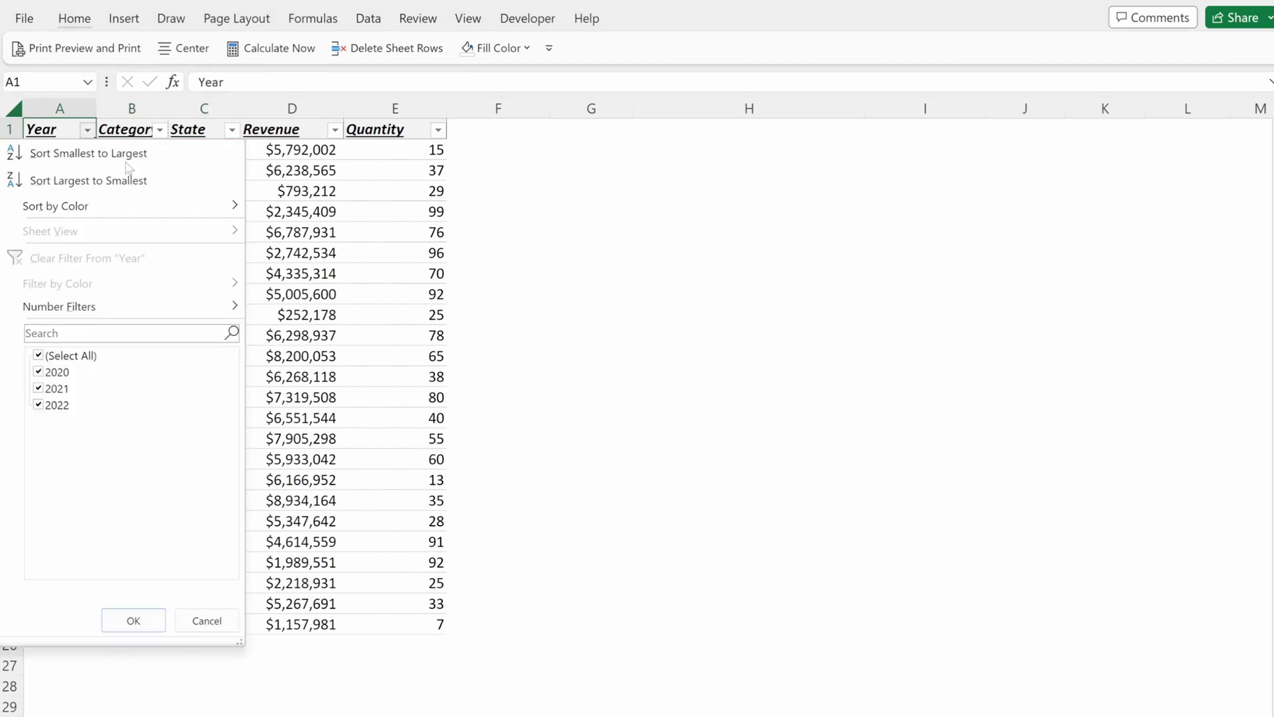
# Step: Stack filters for Year 2022, Category Apples and State Oregon to narrow the table to one row
pyautogui.write('2022')
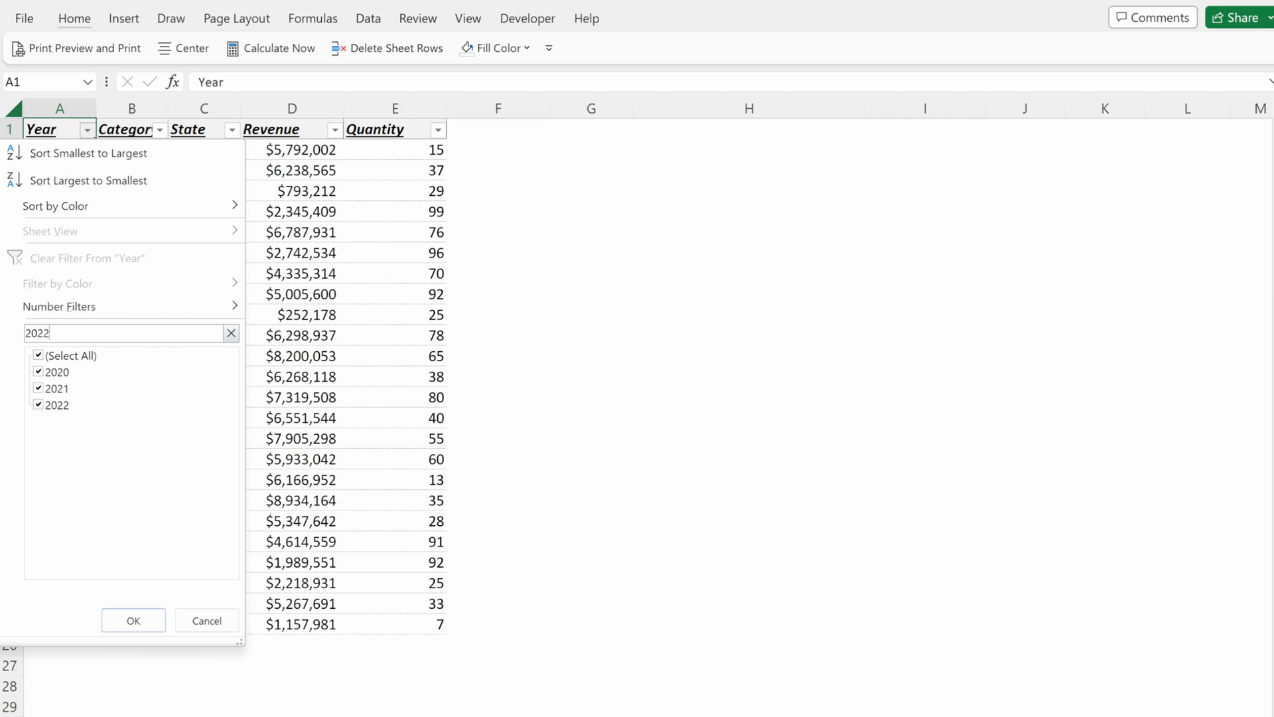
pyautogui.click(159, 130)
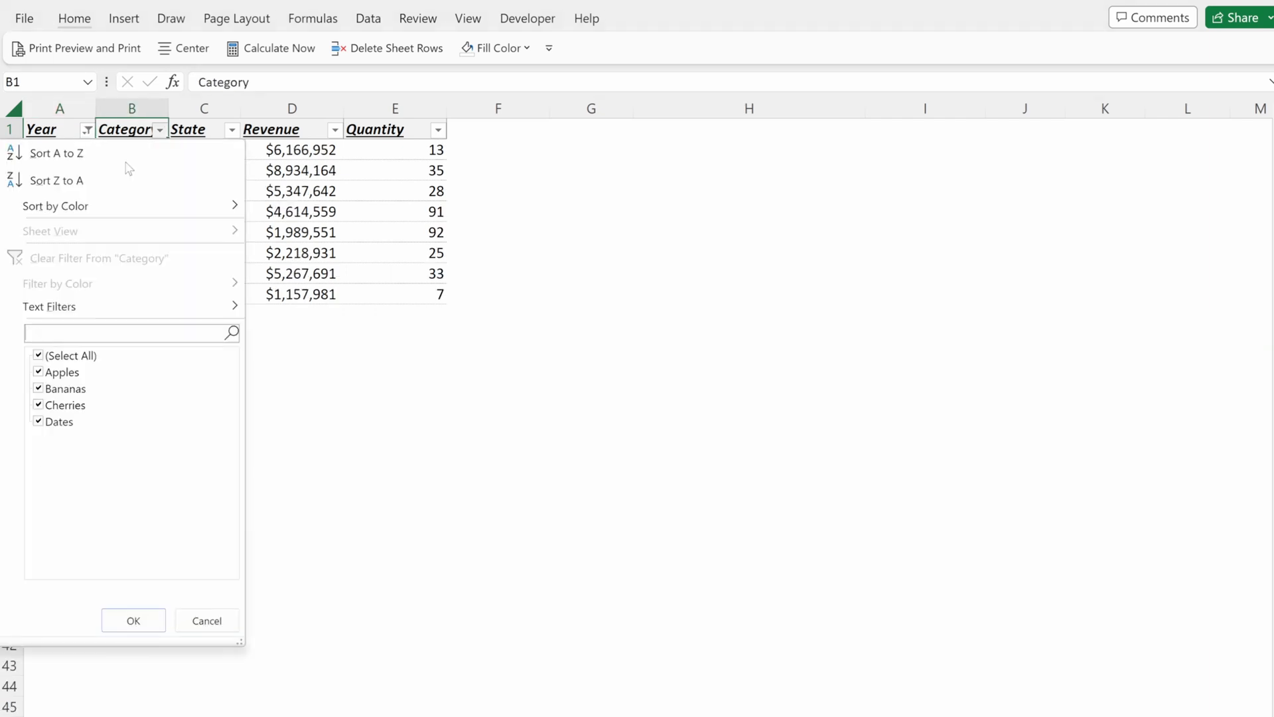
pyautogui.click(133, 620)
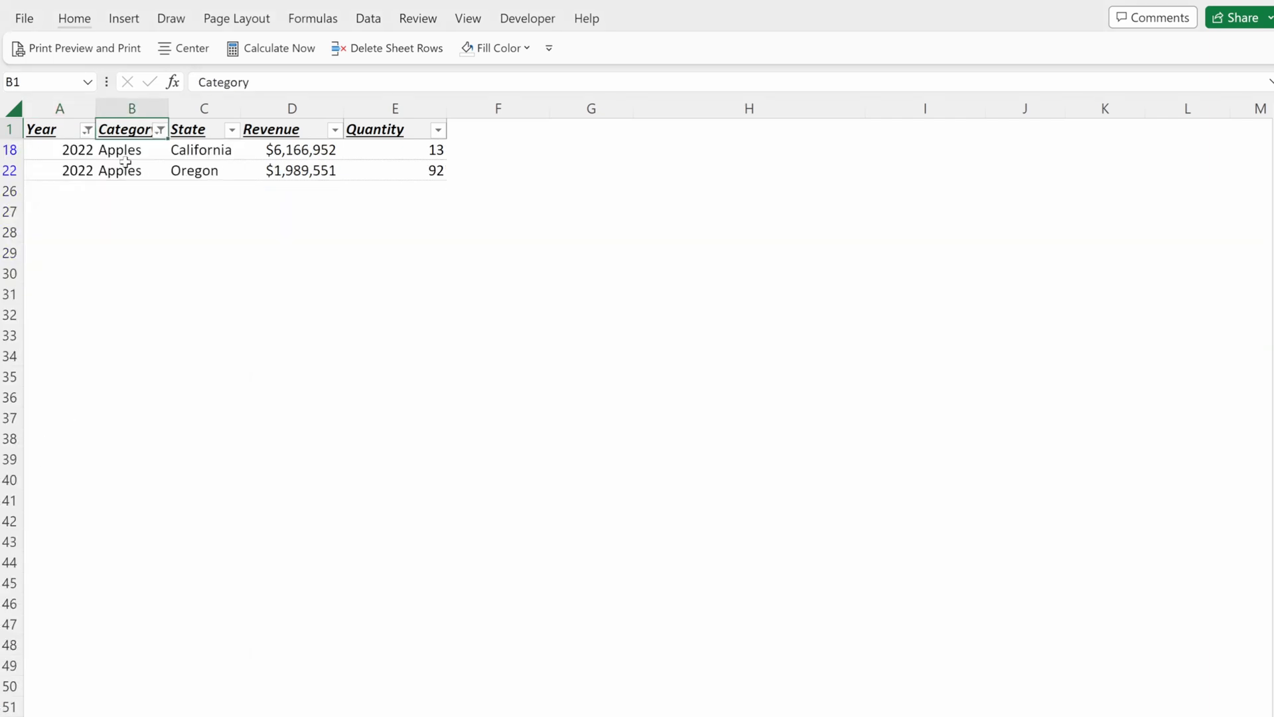
pyautogui.click(231, 130)
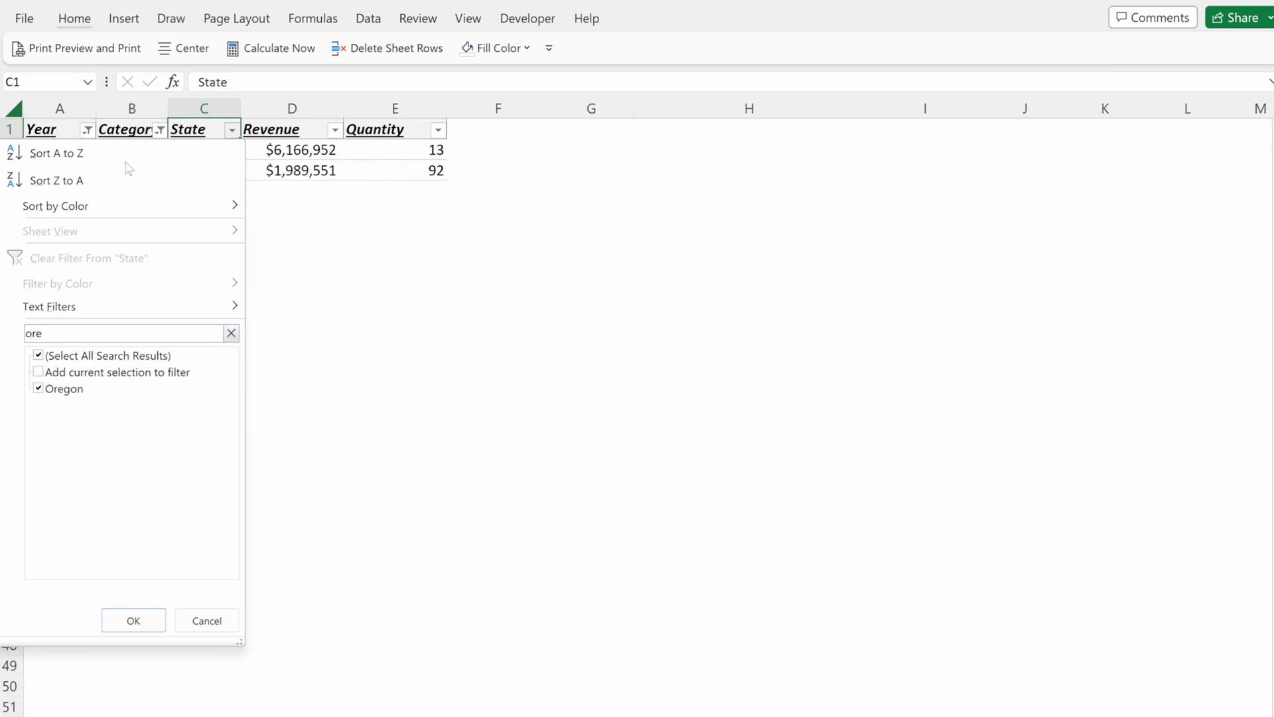
pyautogui.click(133, 620)
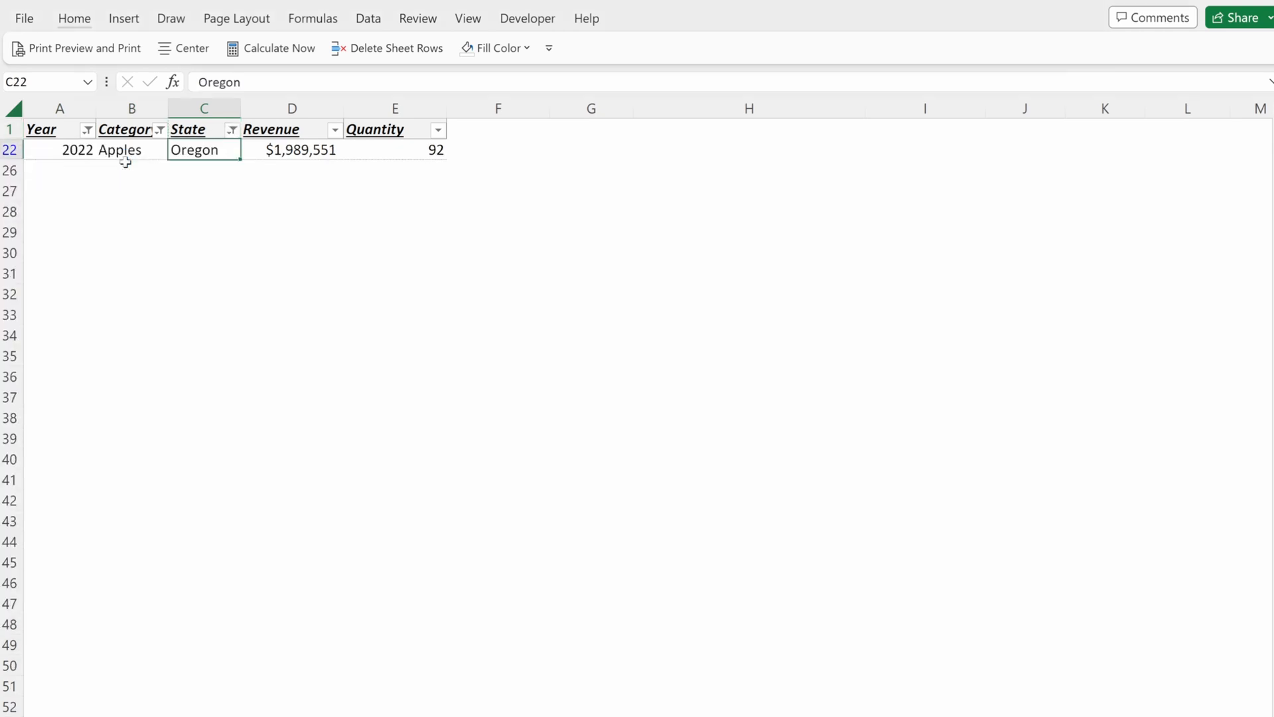
# Step: Clear all filters so every sales row from 2020 to 2022 shows again
pyautogui.click(368, 18)
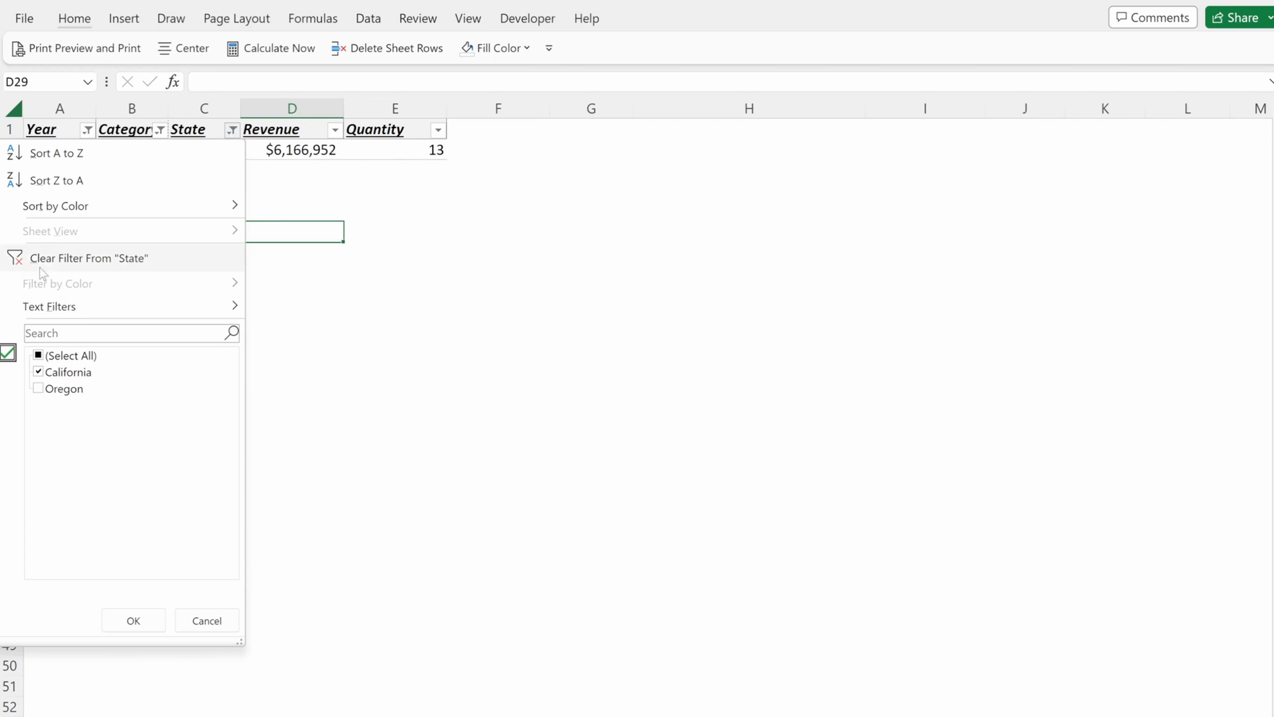
pyautogui.click(87, 258)
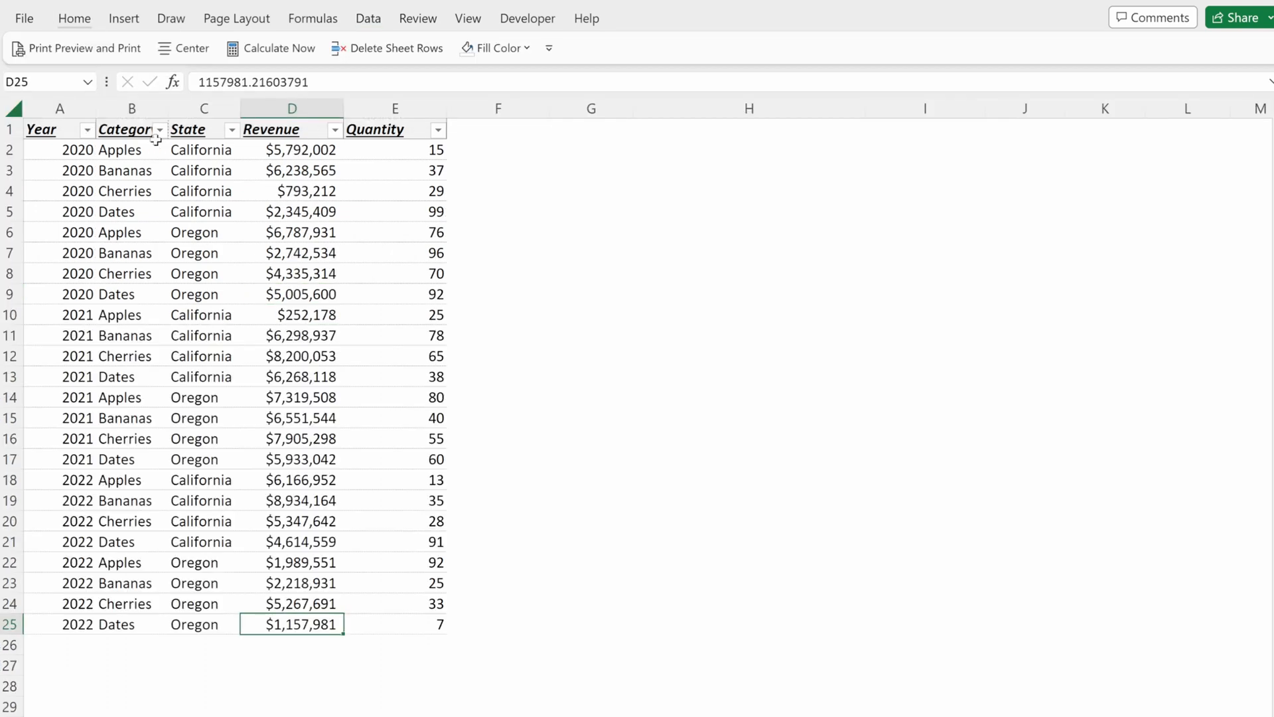
pyautogui.click(332, 130)
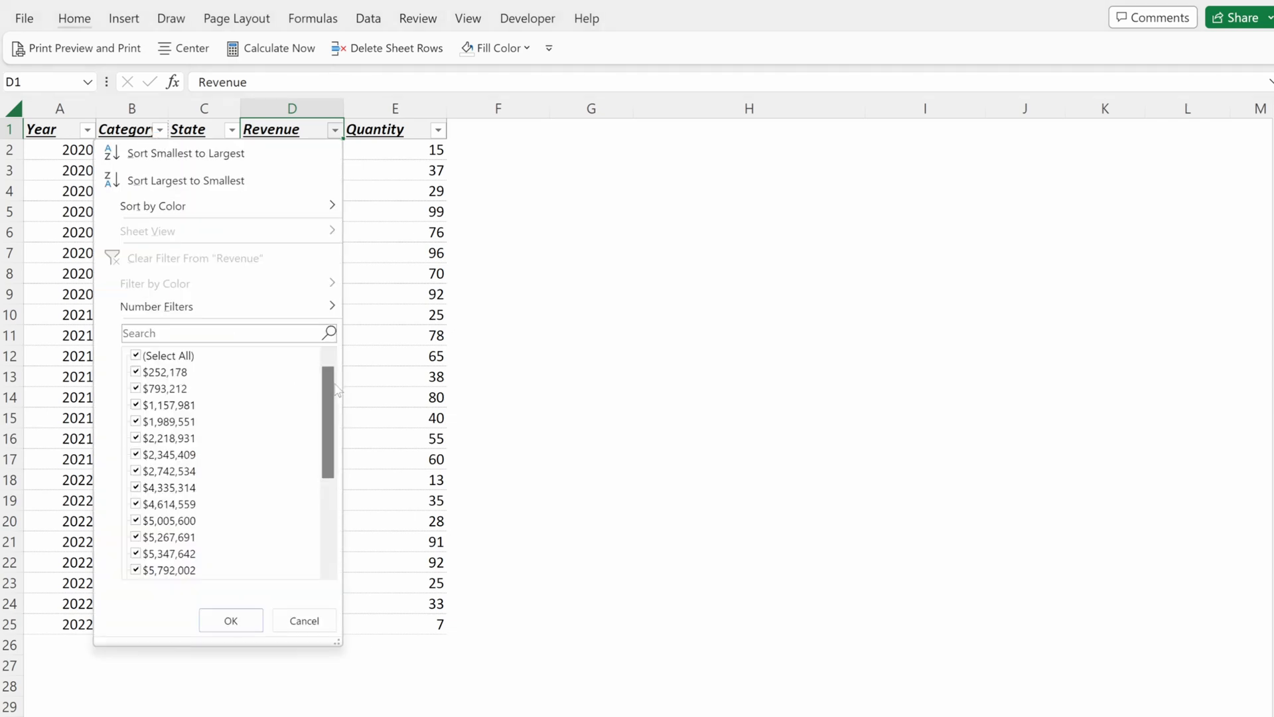
pyautogui.scroll(-3)
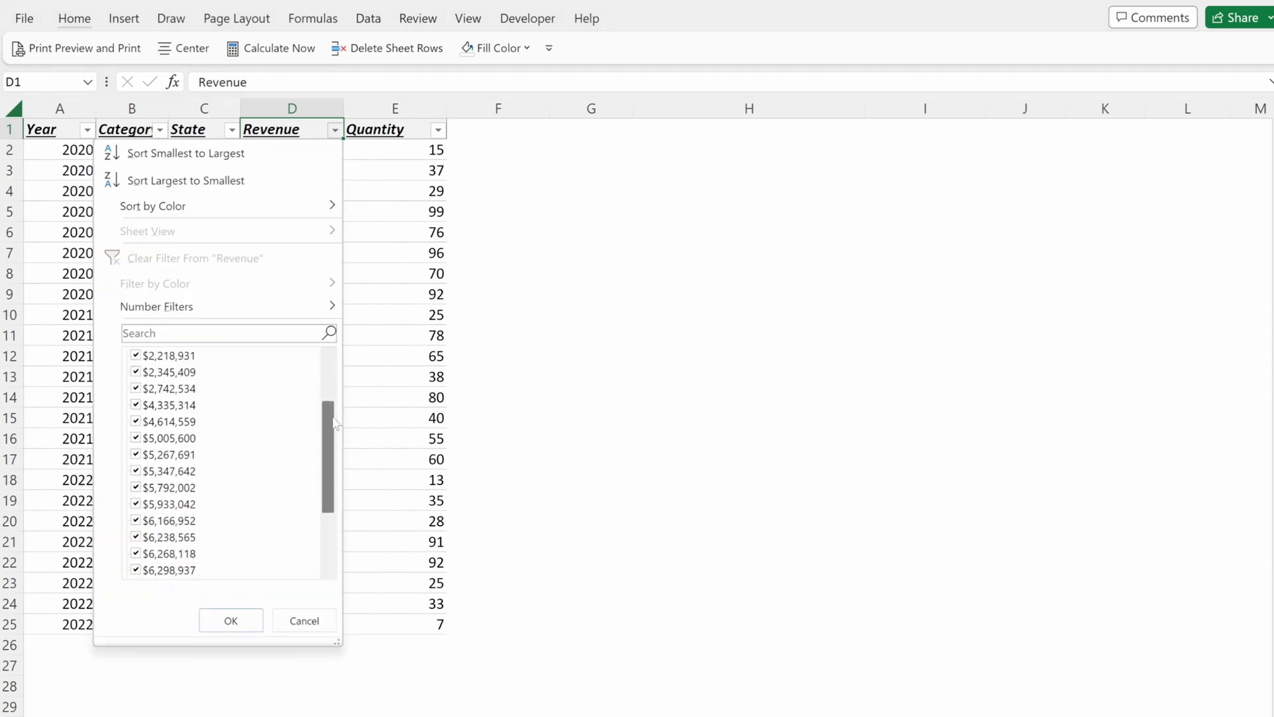
pyautogui.click(135, 355)
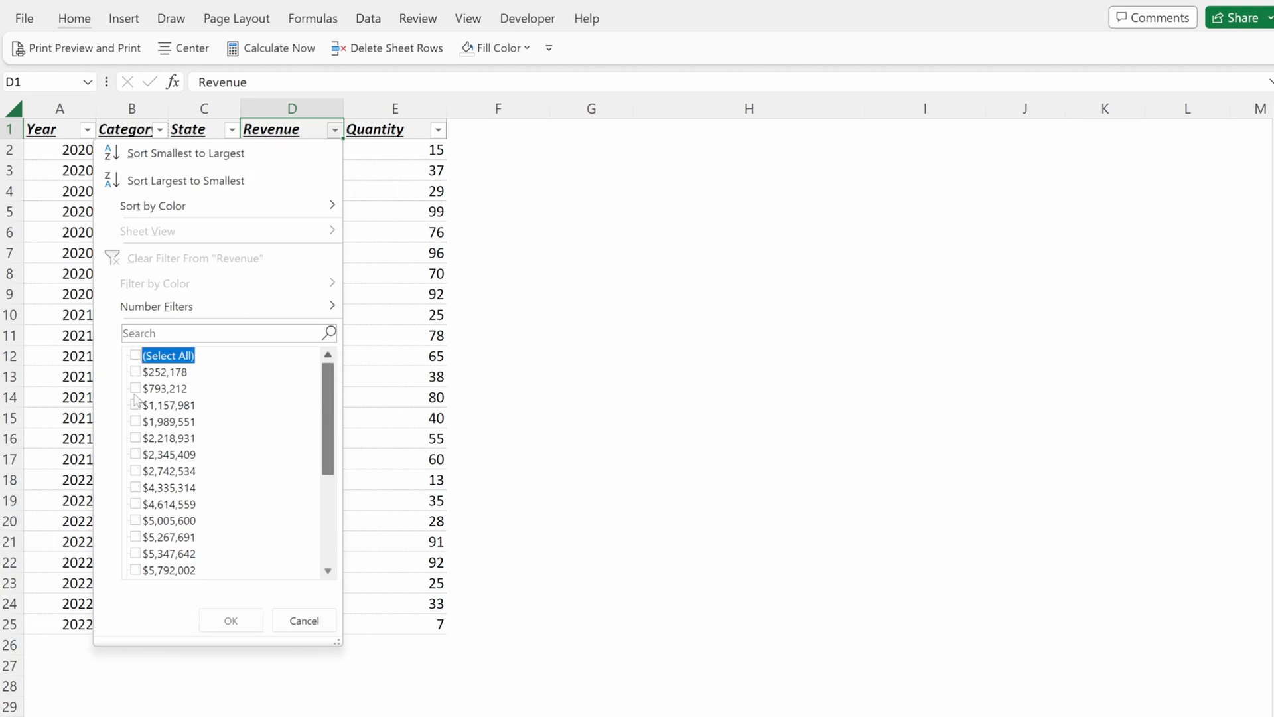
pyautogui.click(156, 306)
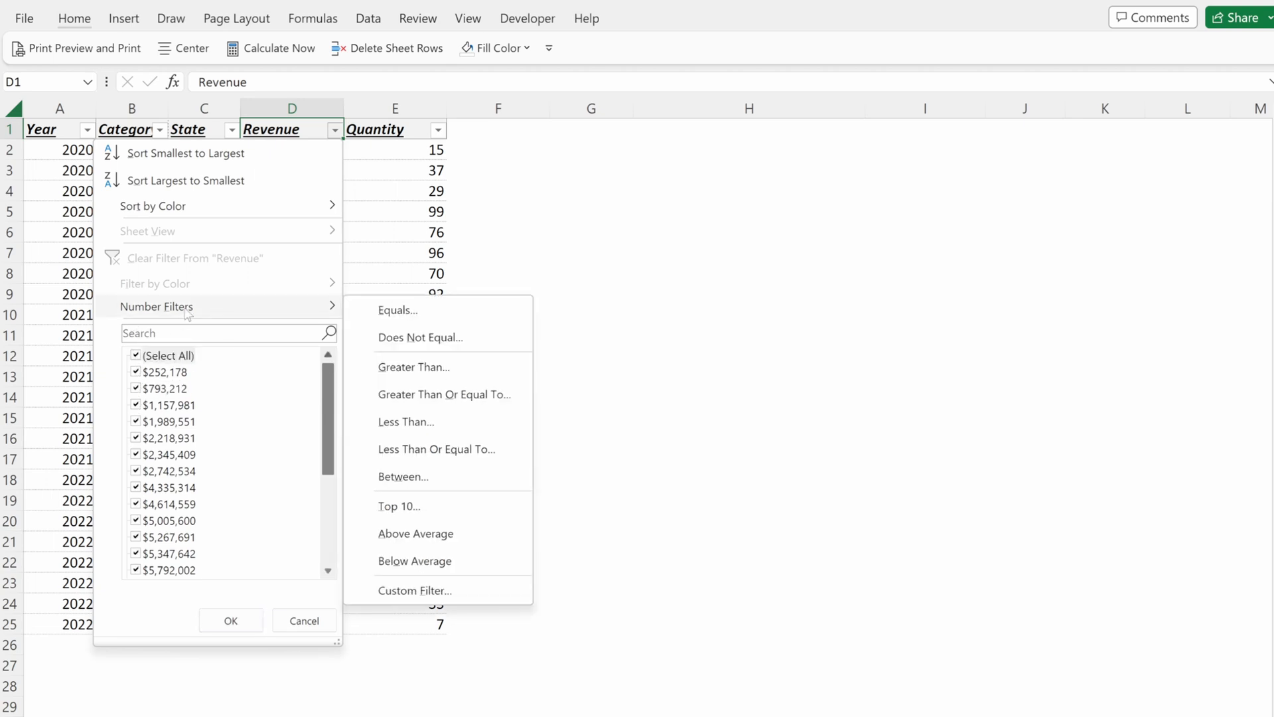
pyautogui.moveTo(459, 345)
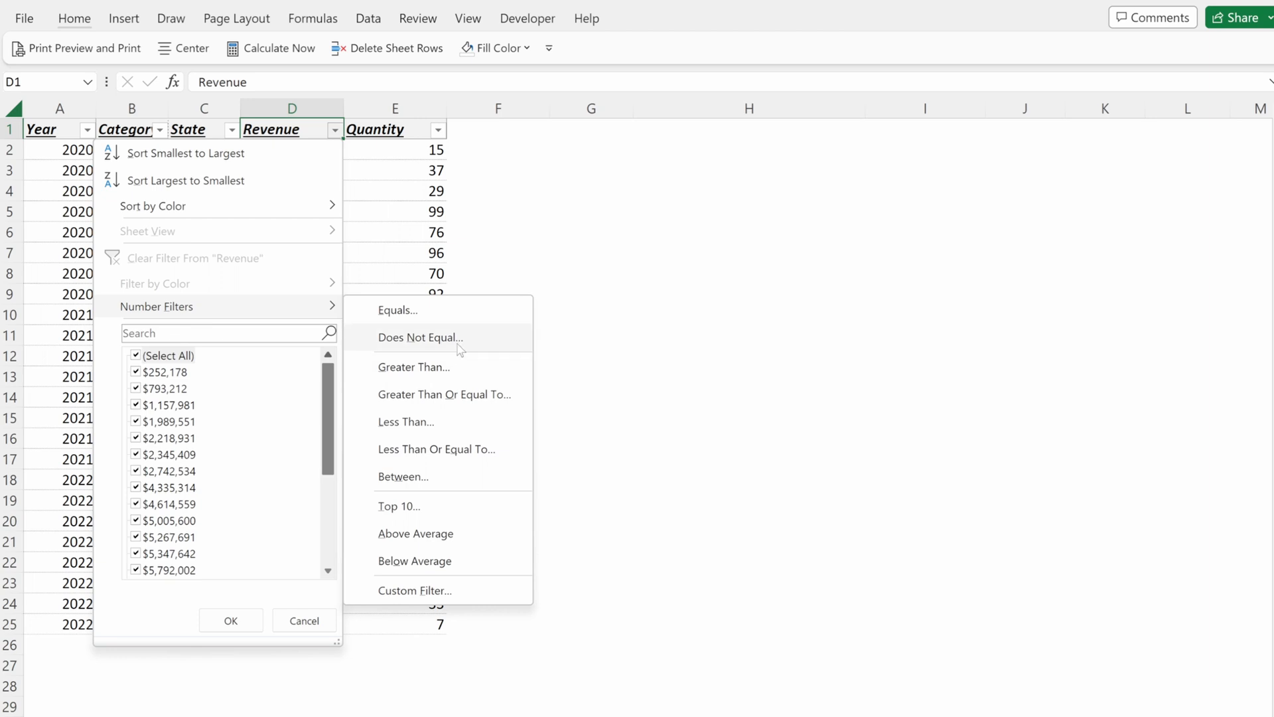
pyautogui.click(414, 366)
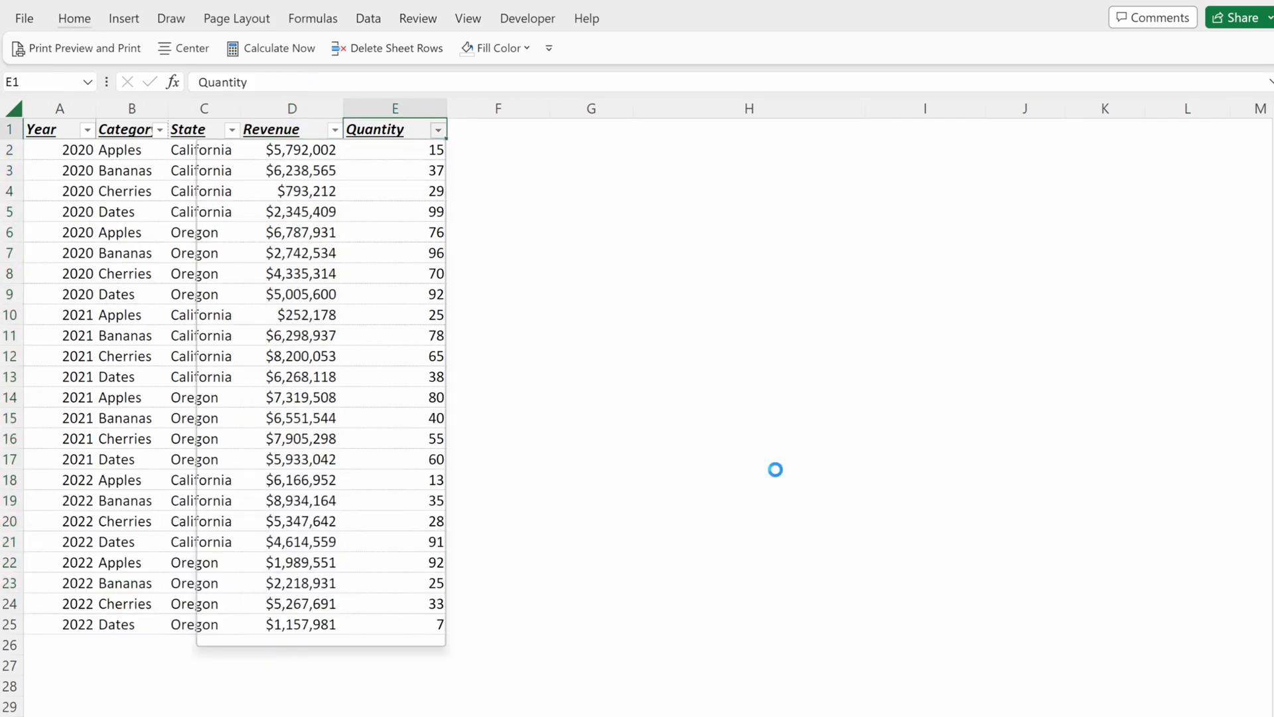
# Step: Apply a Quantity 'Less Than 40' number filter, leaving 11 rows, and select them
pyautogui.click(437, 130)
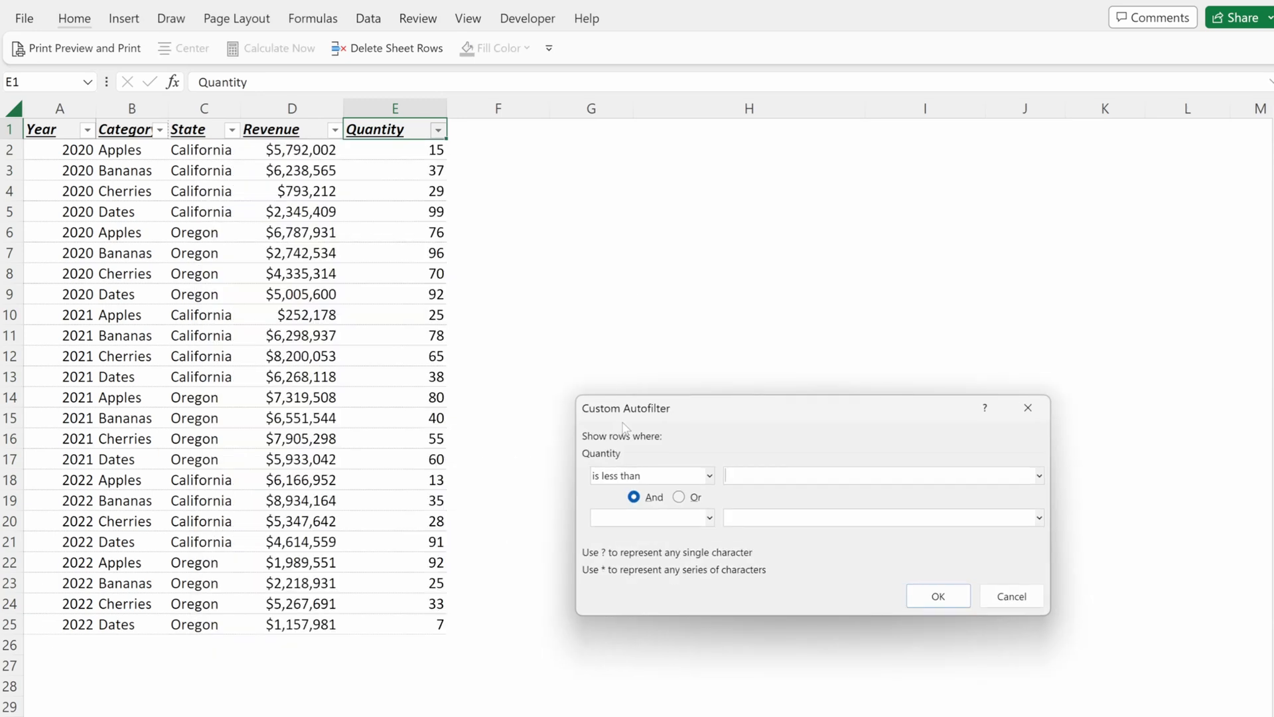
pyautogui.click(937, 595)
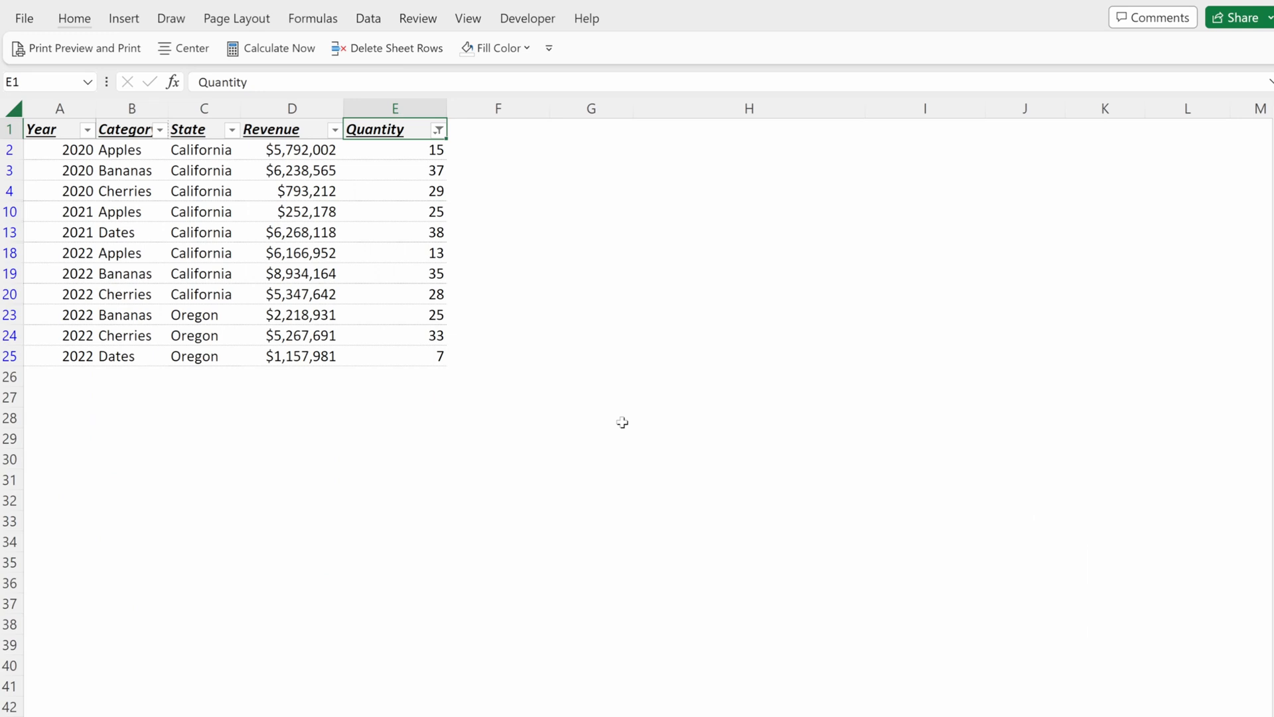
pyautogui.click(42, 129)
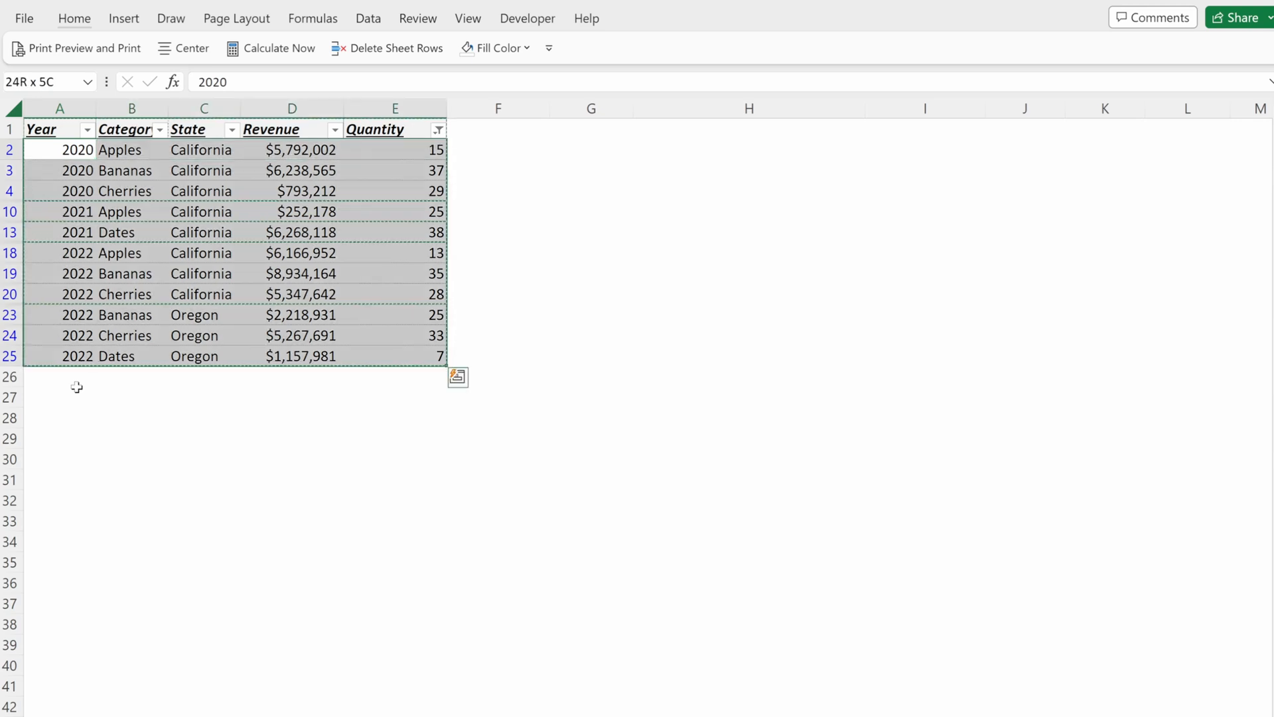
# Step: Fill the 11 filtered rows in A2:E25 with light yellow
pyautogui.click(59, 149)
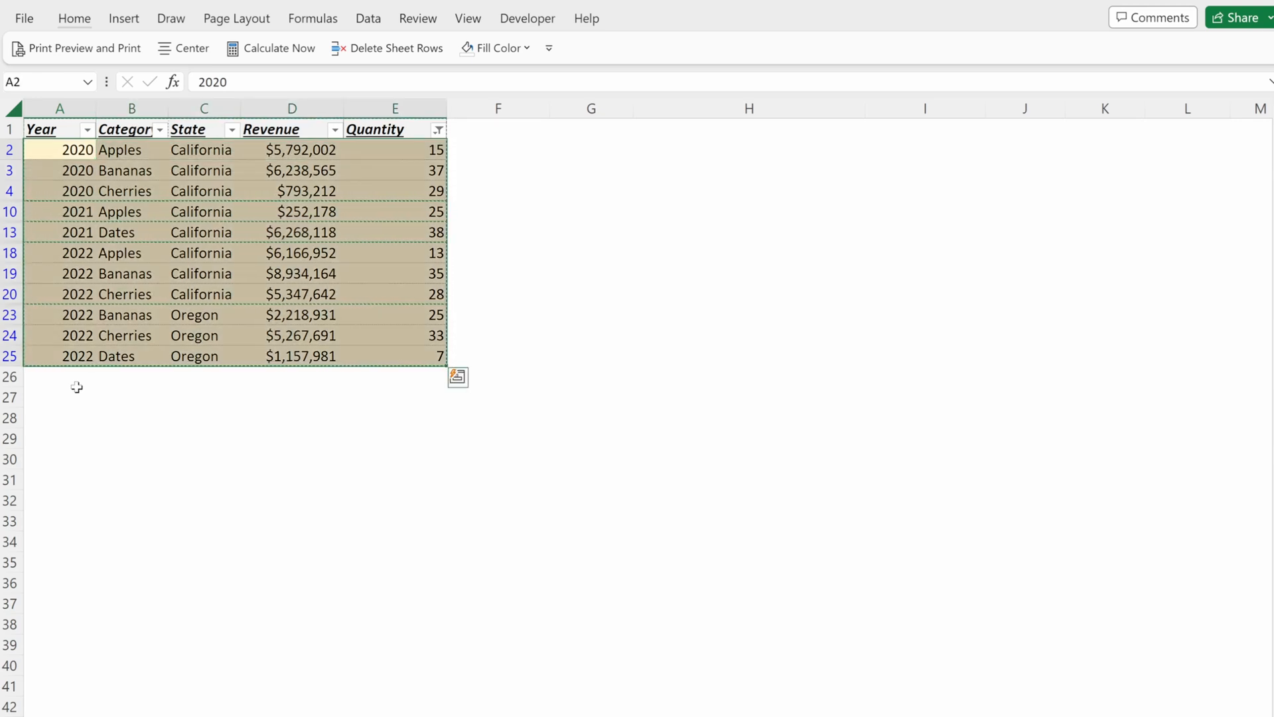
pyautogui.click(102, 149)
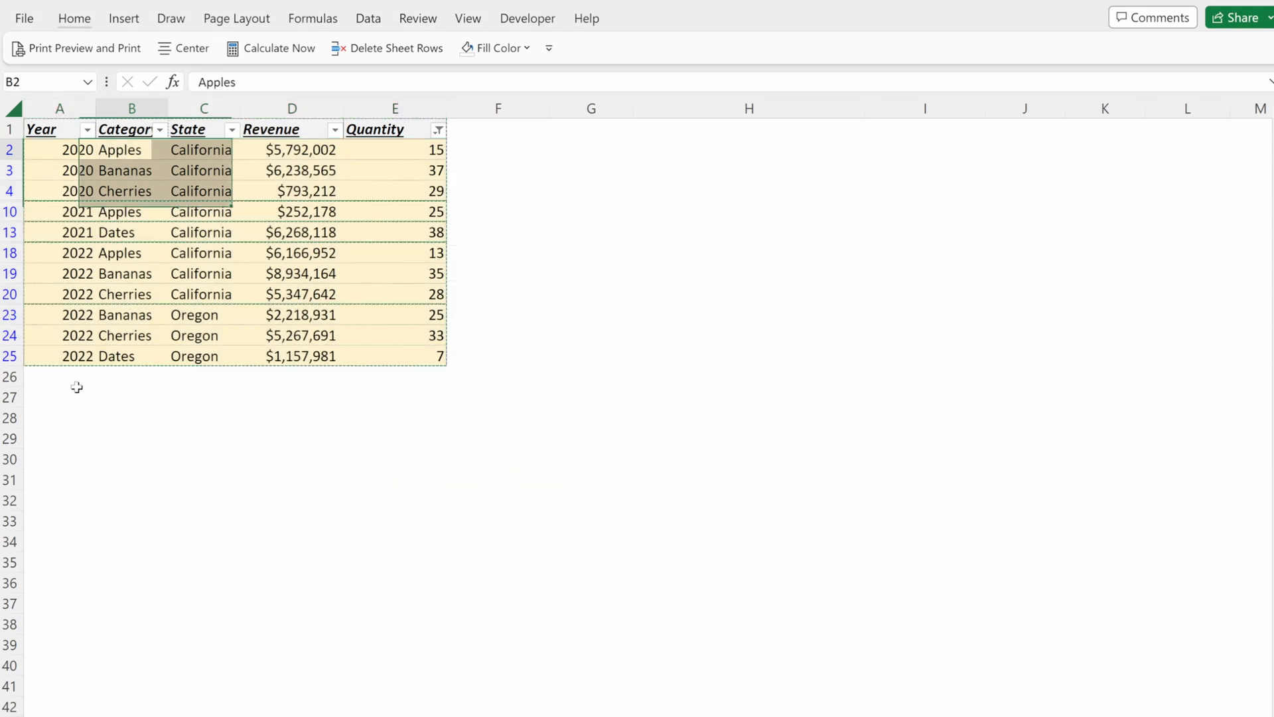